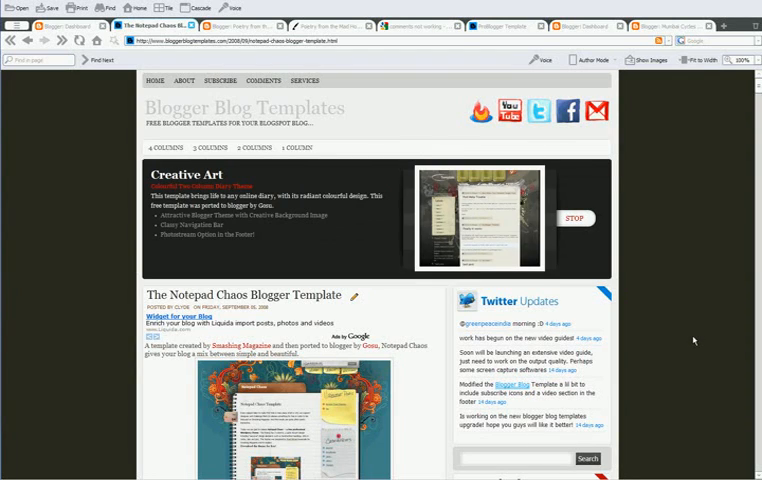
mouse_move(697, 340)
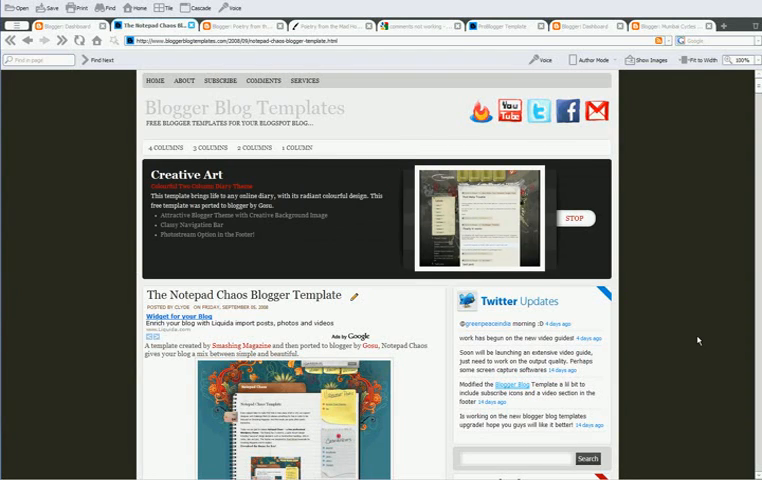
mouse_move(668, 332)
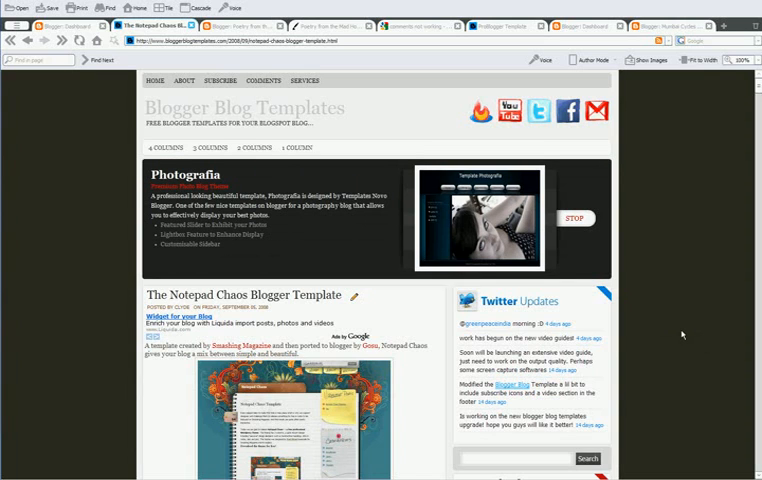
- Open Poetry from the Mad House's Formatting settings and keep the Aug 18, 2009 date header
scroll("down", 3)
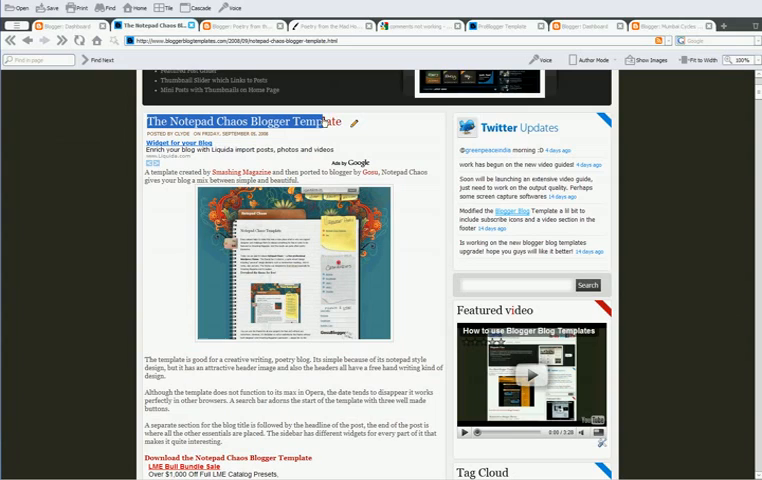
mouse_move(694, 128)
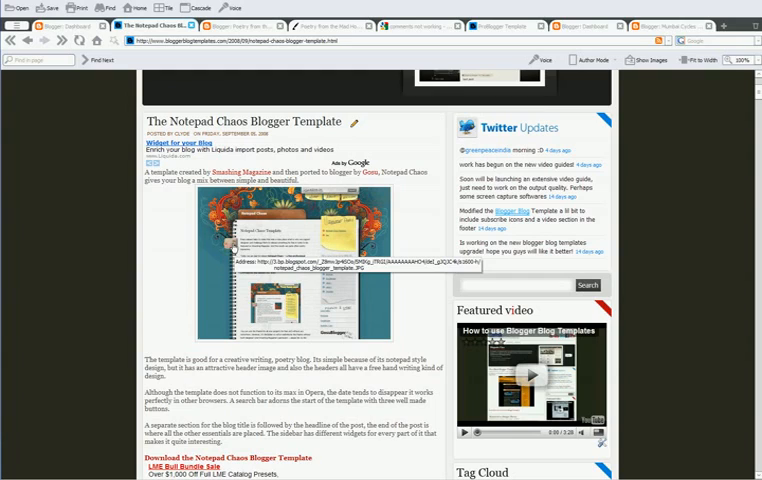
mouse_move(728, 237)
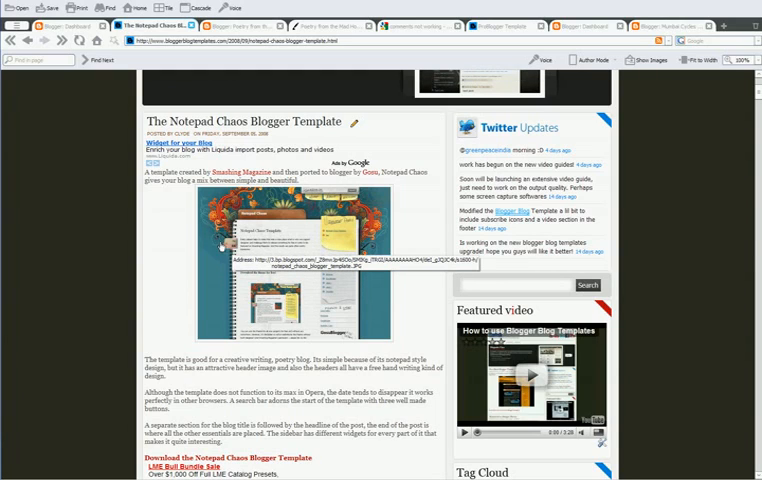
scroll("down", 3)
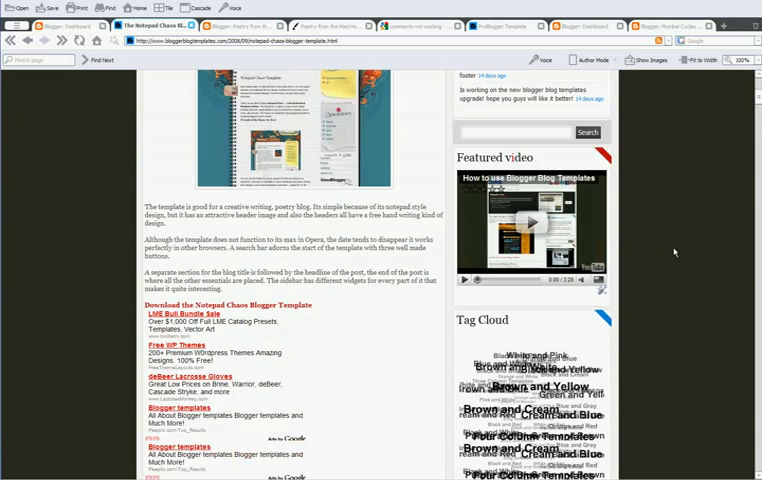
scroll("down", 3)
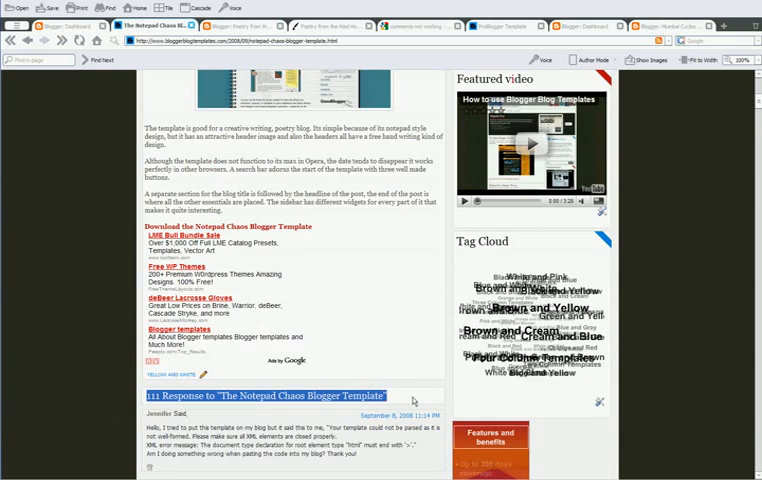
scroll("down", 3)
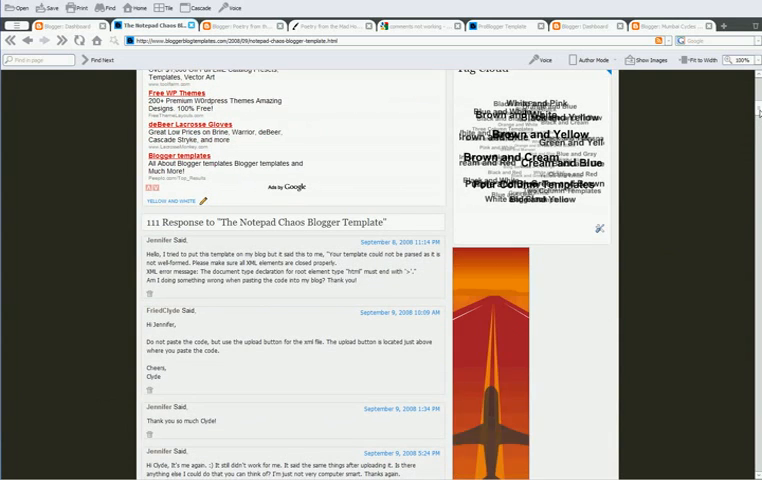
scroll("down", 3)
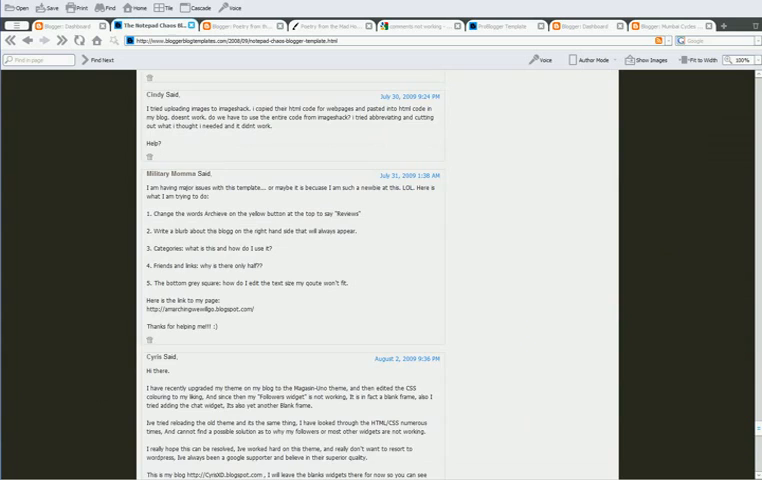
scroll("down", 3)
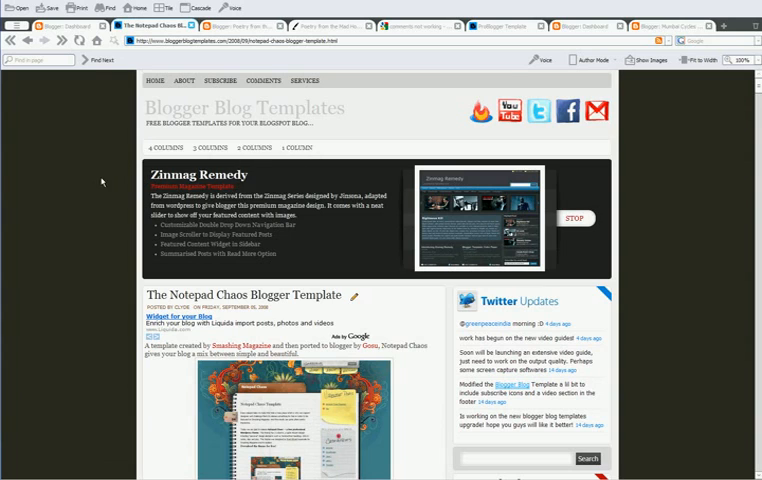
scroll("down", 3)
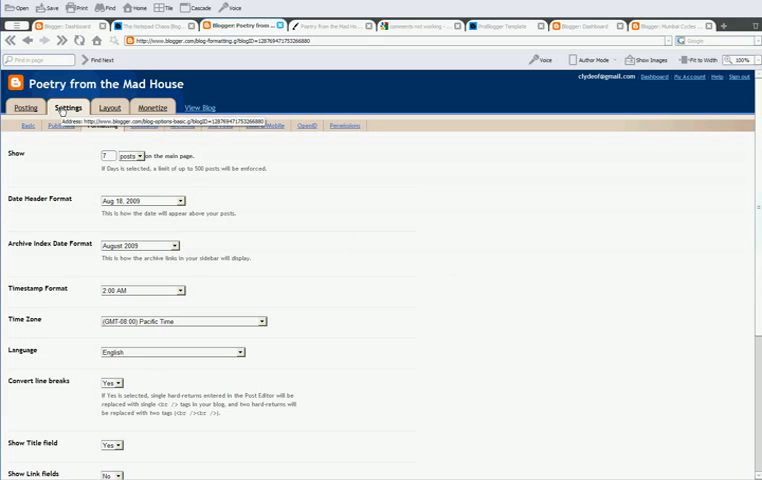
left_click(202, 107)
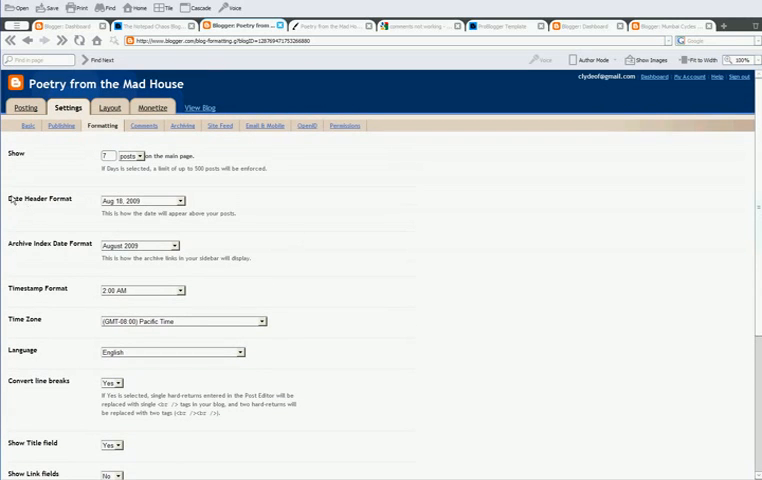
double_click(40, 198)
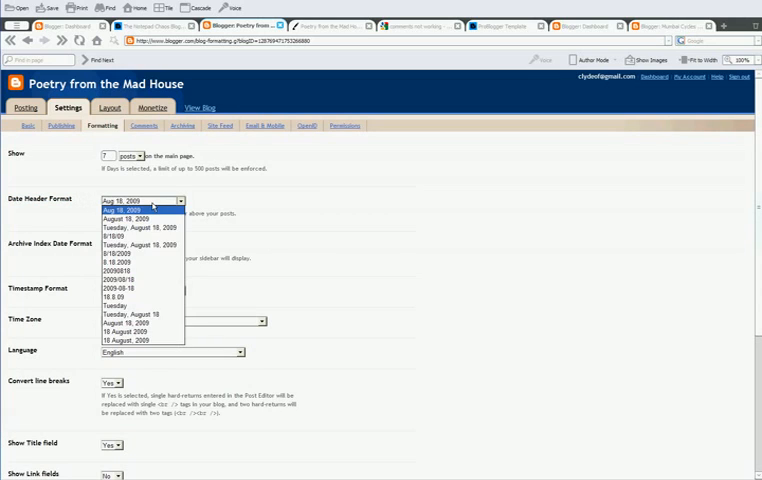
left_click(140, 209)
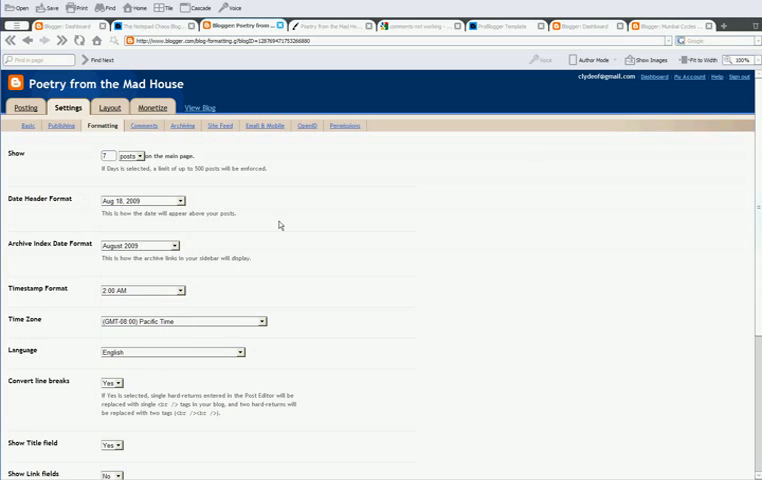
- Set the timestamp format to 'Tuesday, August 18, 2009'
scroll("down", 3)
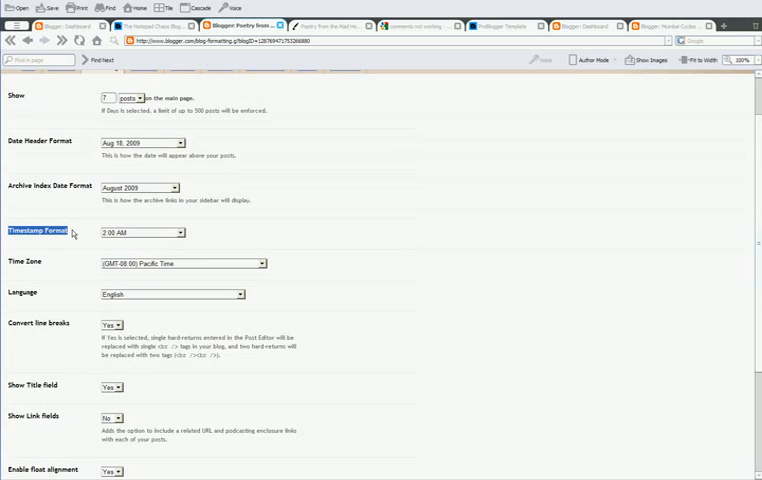
mouse_move(75, 232)
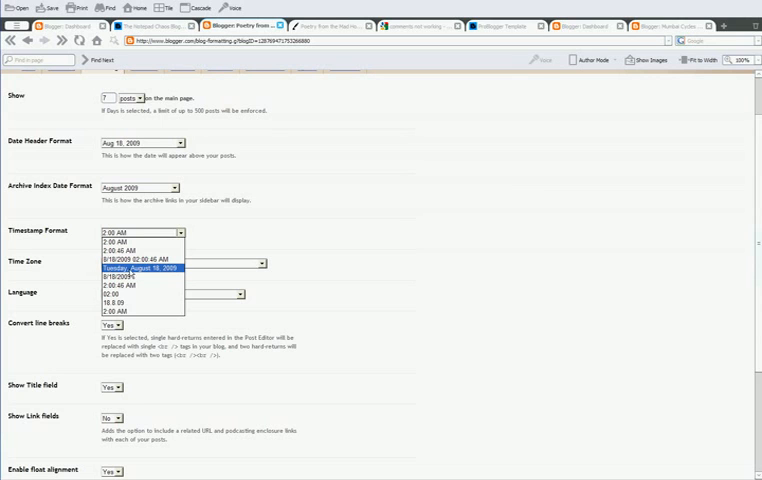
left_click(139, 268)
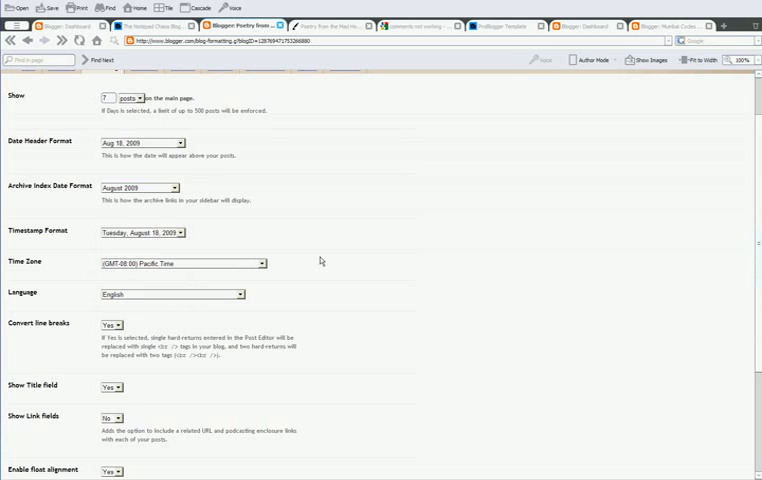
scroll("down", 3)
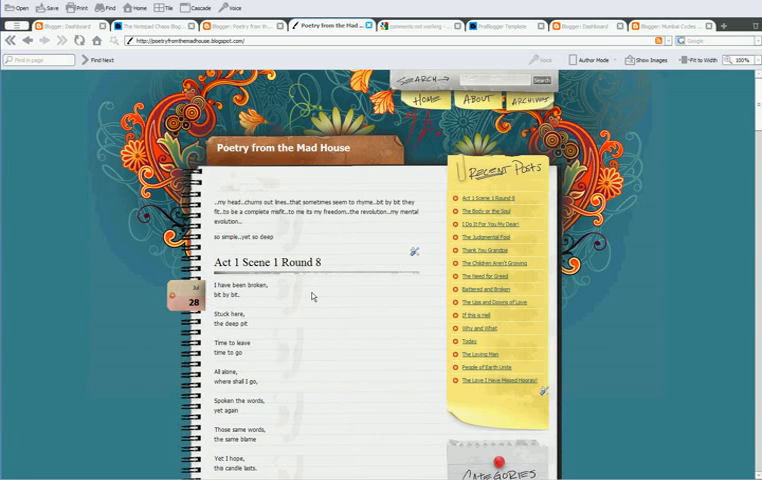
mouse_move(342, 278)
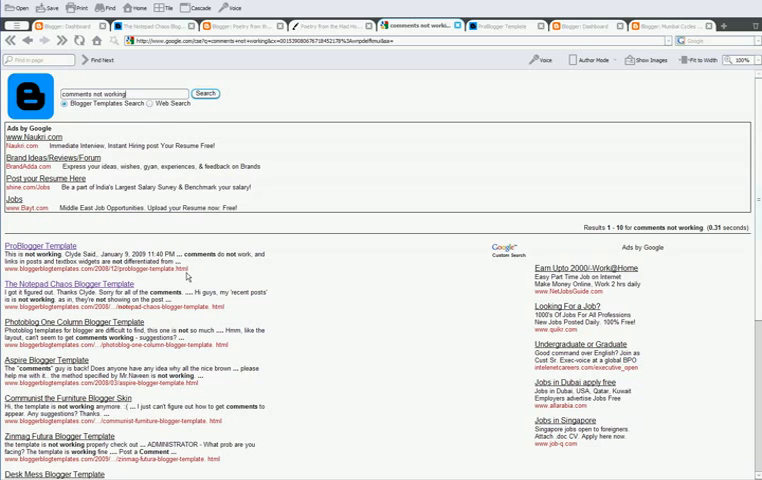
mouse_move(482, 50)
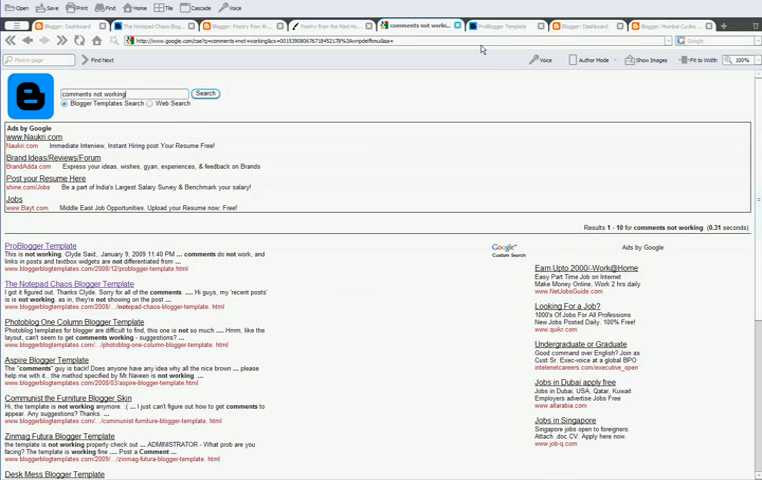
- Open the ProBlogger Template post from the 'comments not working' search results
left_click(40, 246)
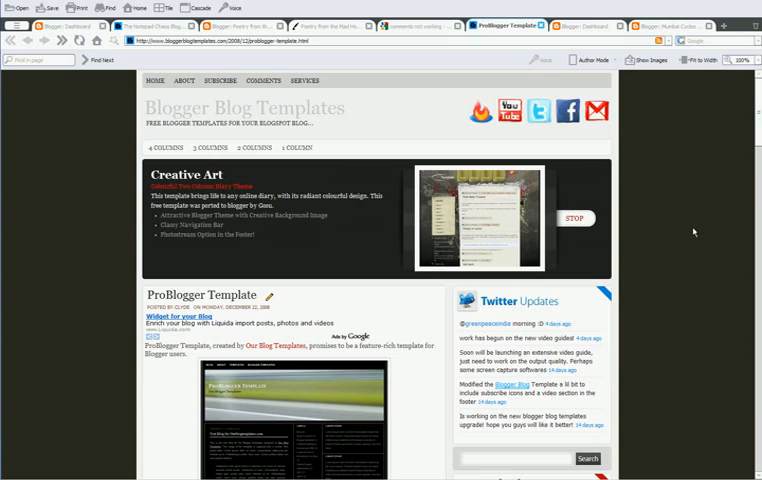
mouse_move(475, 72)
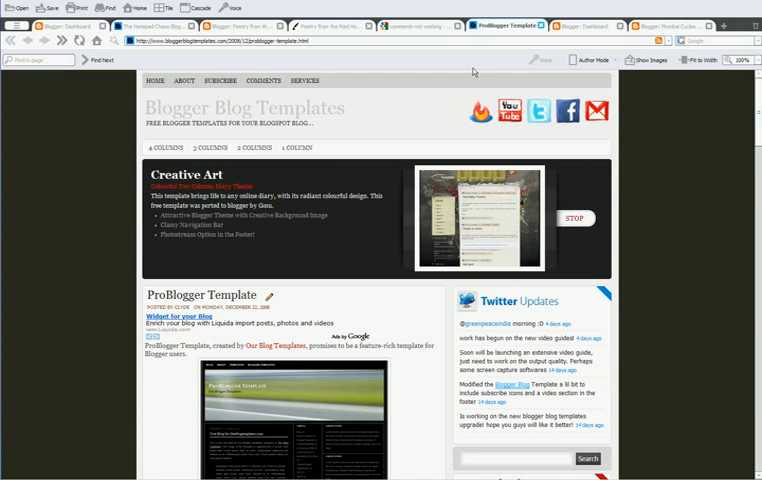
- Read Clyde's comment fix on the ProBlogger Template post, then return to Mumbai Cycles settings
left_click(421, 25)
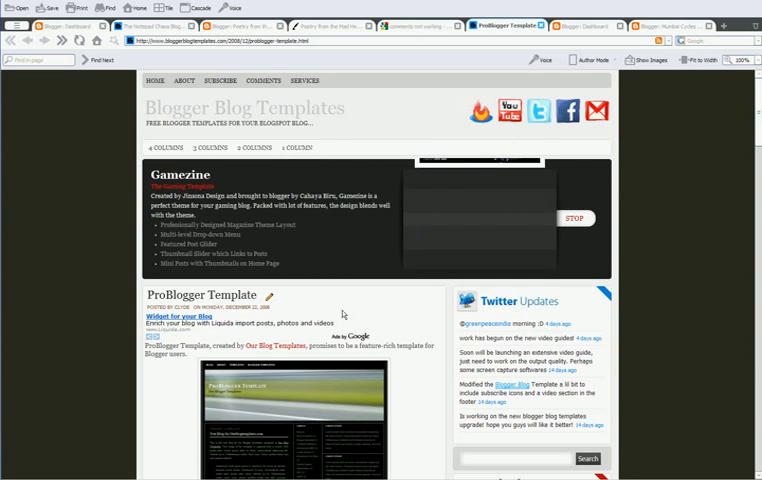
scroll("down", 3)
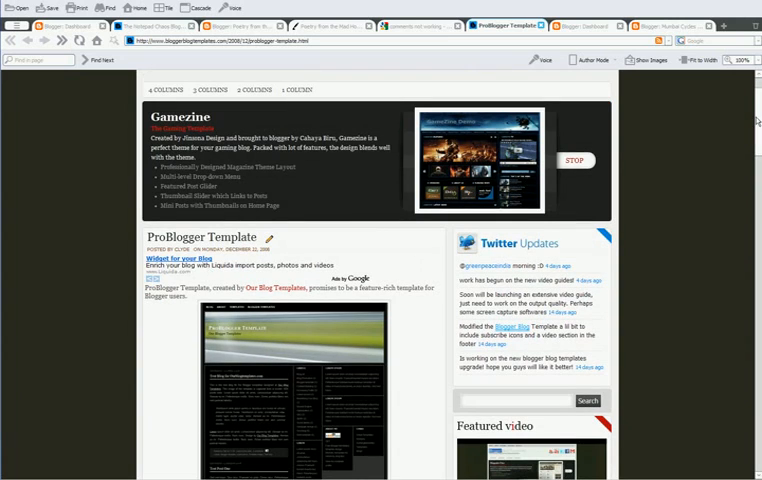
scroll("down", 3)
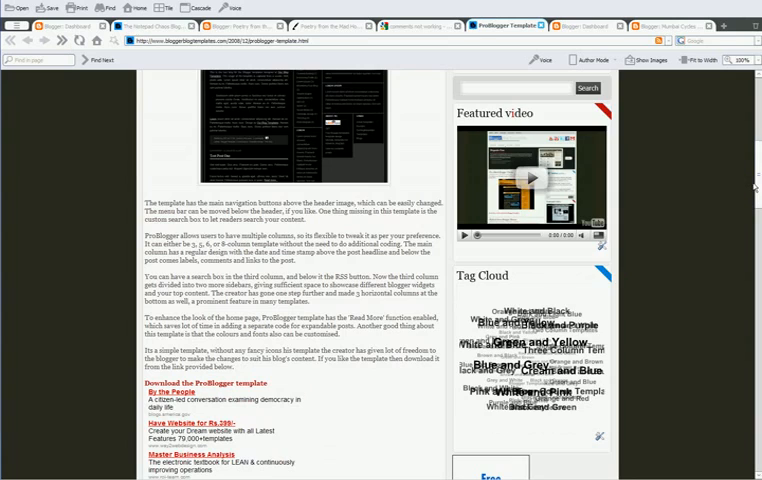
scroll("down", 3)
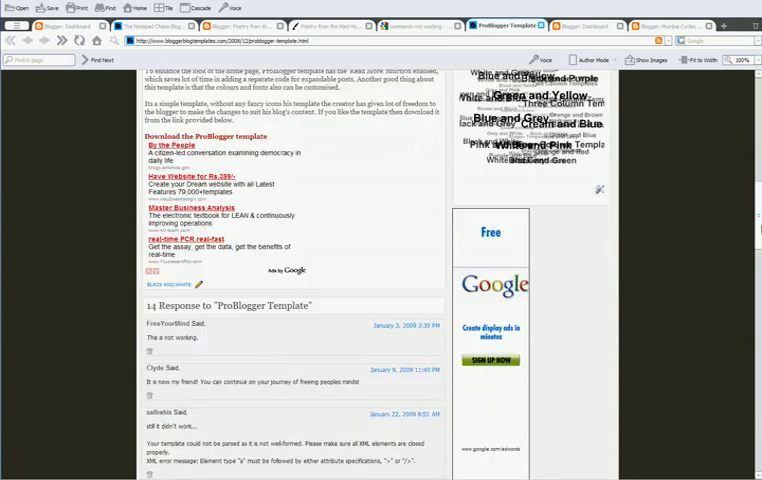
scroll("down", 3)
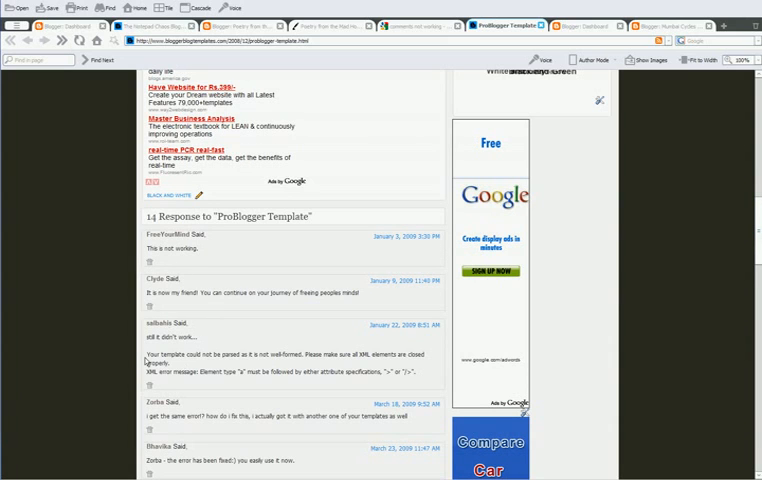
scroll("down", 3)
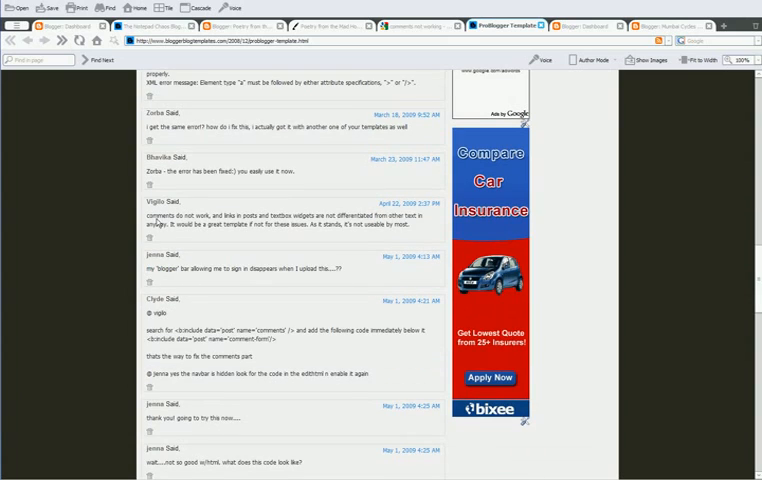
left_click_drag(143, 216, 340, 216)
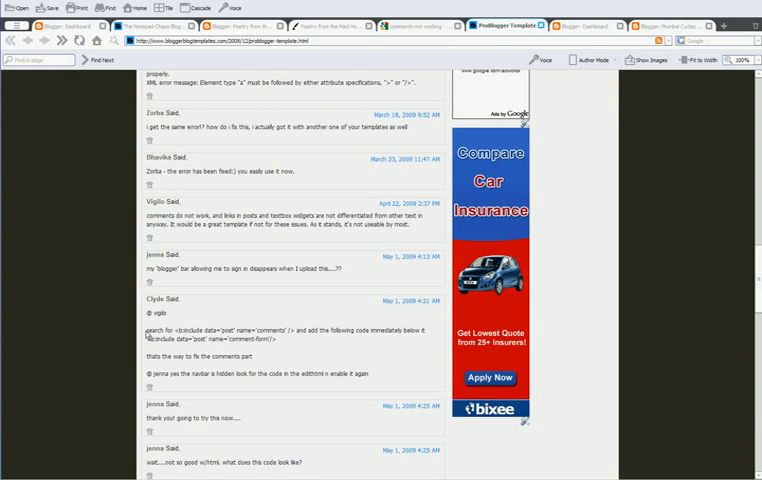
left_click_drag(143, 330, 252, 330)
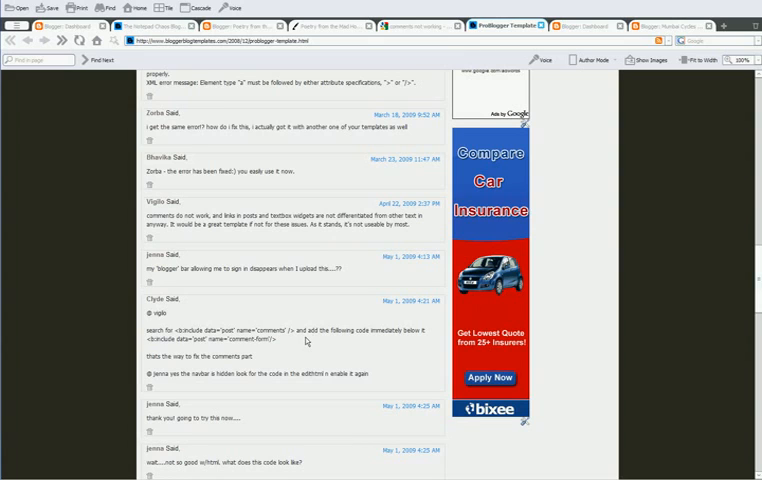
left_click_drag(198, 329, 283, 343)
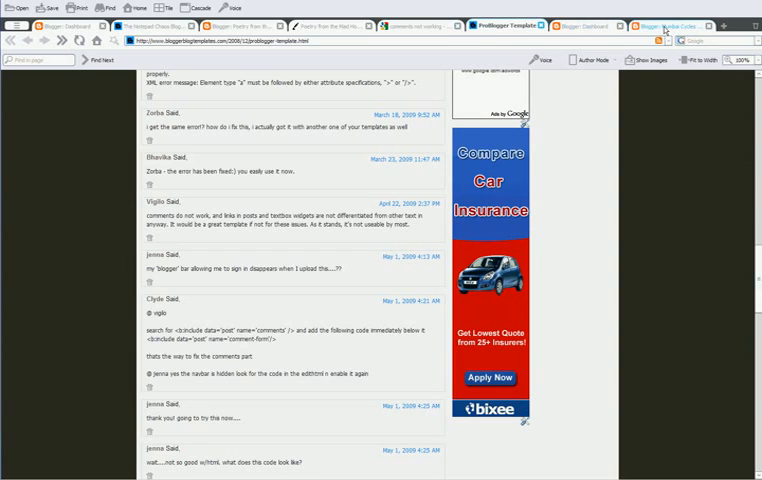
left_click(670, 17)
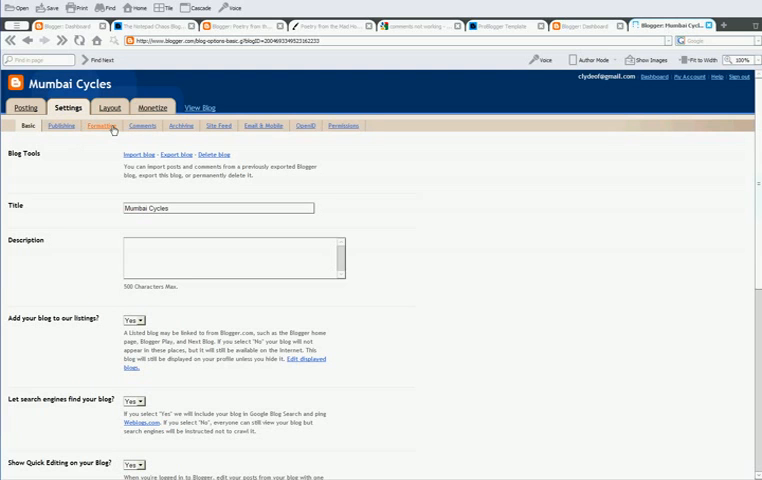
- Save Mumbai Cycles' comment form placement as 'Embedded below post' and revisit the ProBlogger page
left_click(102, 125)
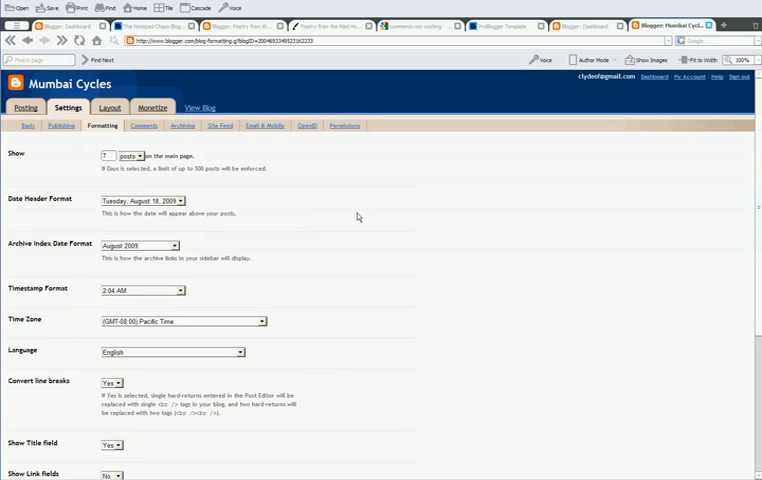
left_click(144, 125)
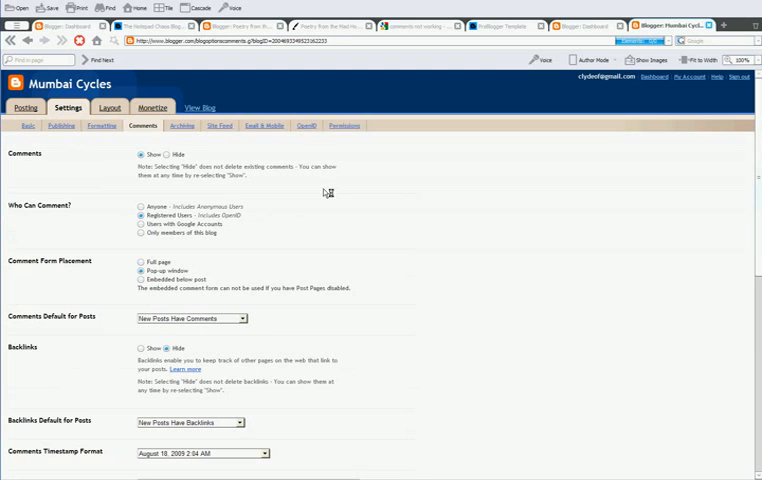
mouse_move(284, 231)
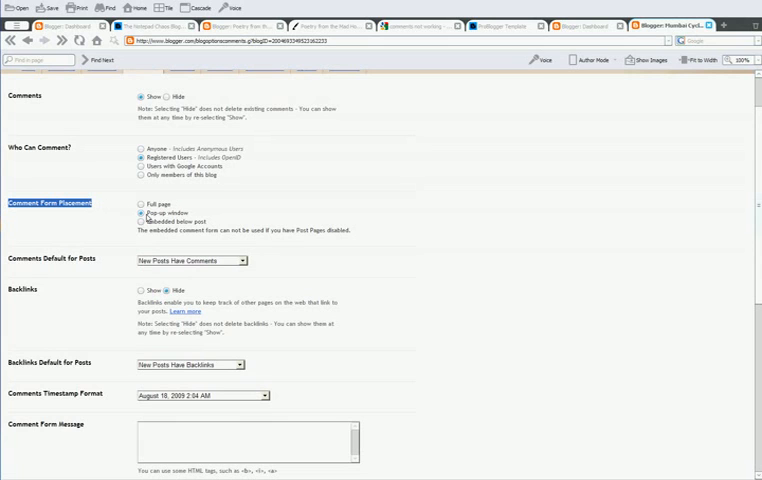
scroll("down", 3)
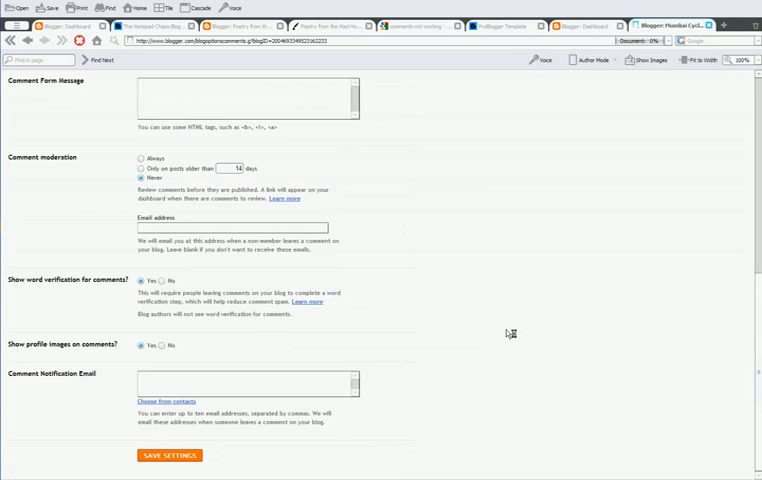
left_click(169, 455)
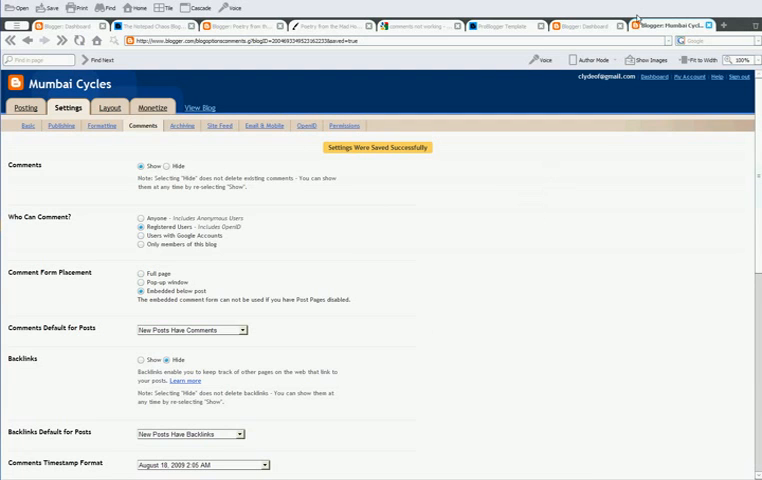
left_click(490, 26)
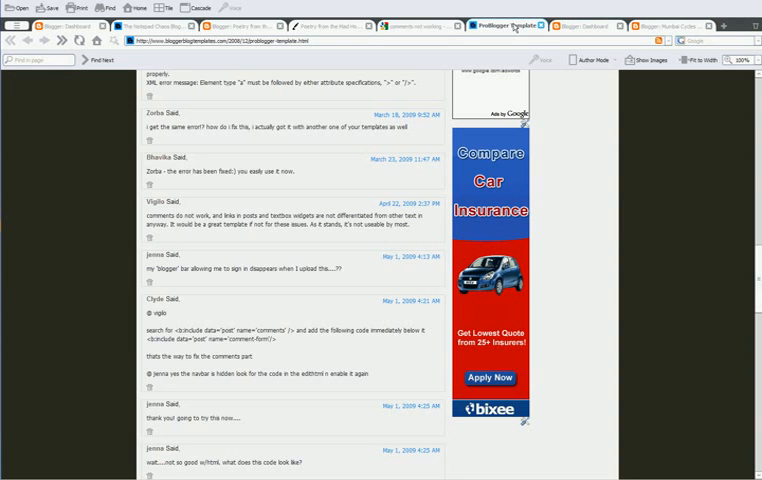
- Check the live test post's '0 comments' area, which shows only a Post a Comment link
left_click(670, 26)
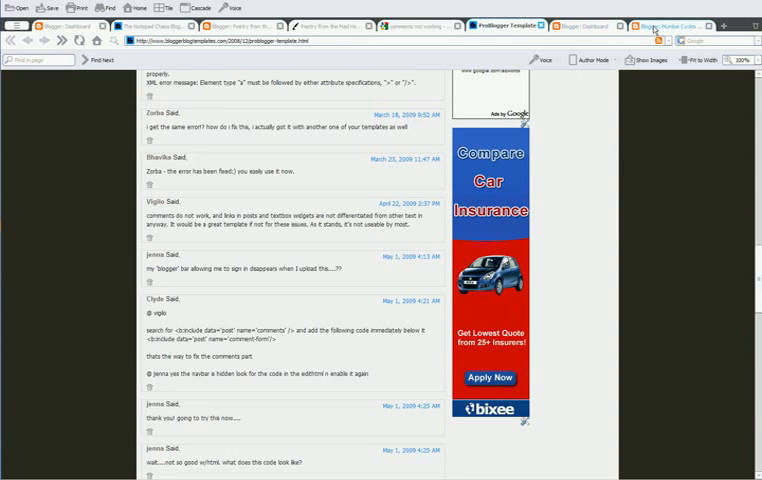
left_click(680, 25)
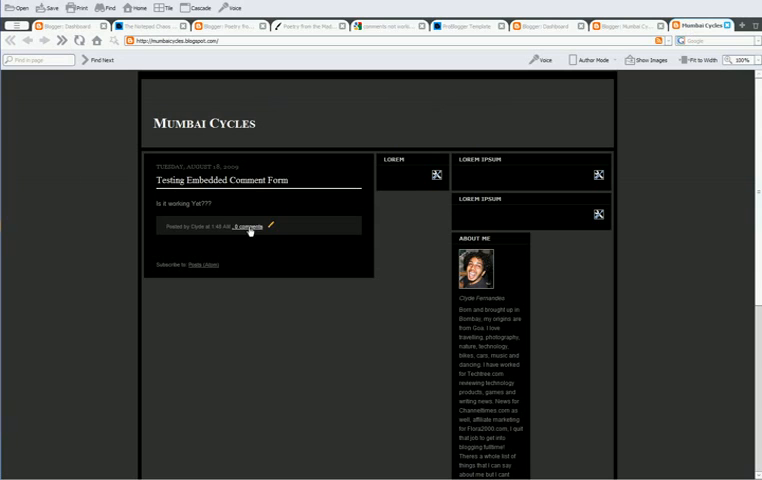
left_click(250, 225)
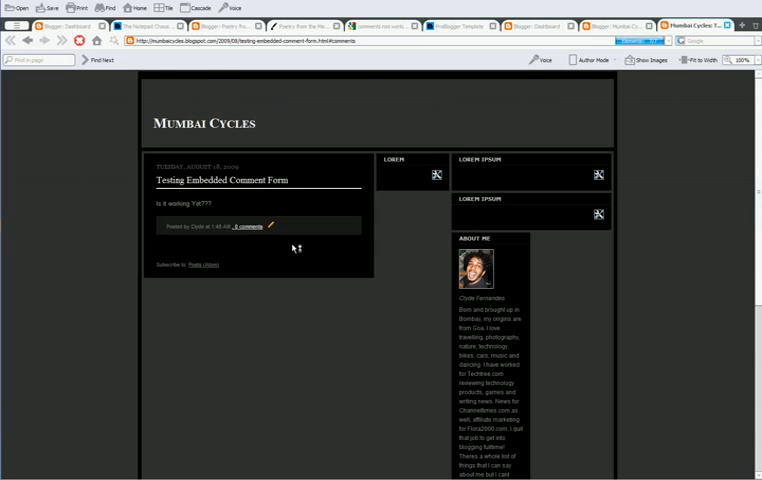
left_click(249, 225)
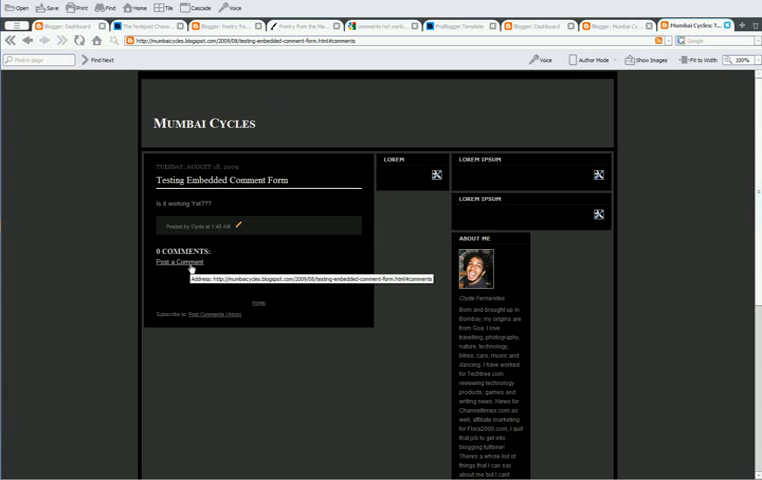
scroll("down", 3)
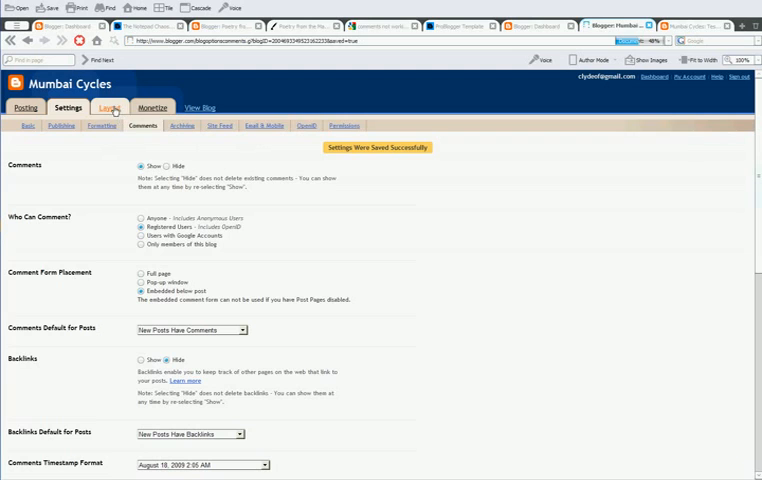
- In Edit HTML with Expand Widget Templates ticked, find the name='comments' include line
left_click(108, 107)
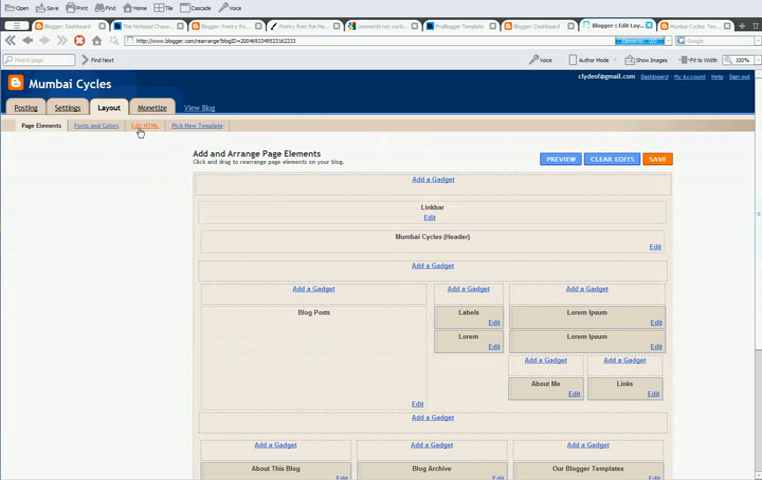
left_click(145, 125)
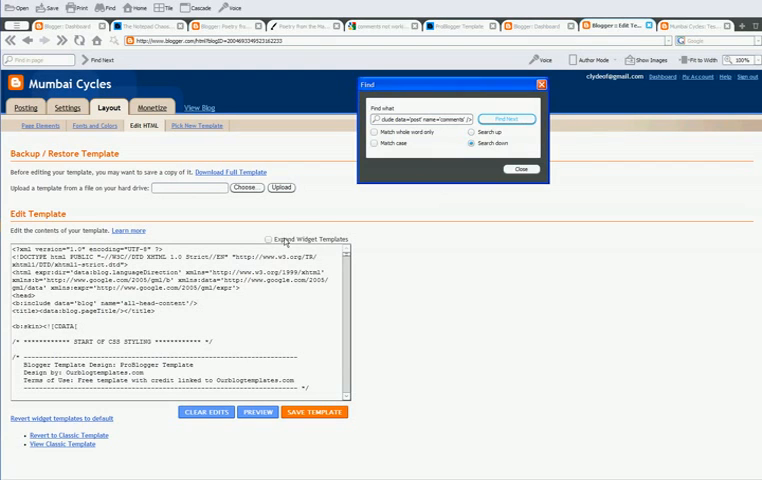
left_click(270, 239)
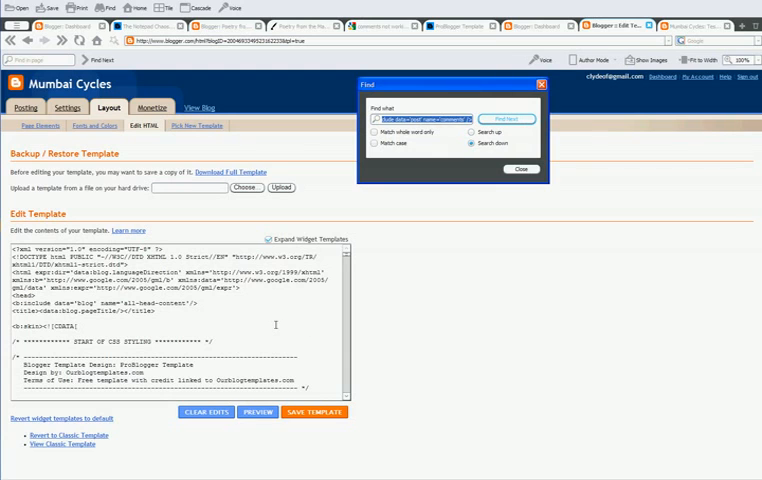
left_click(508, 119)
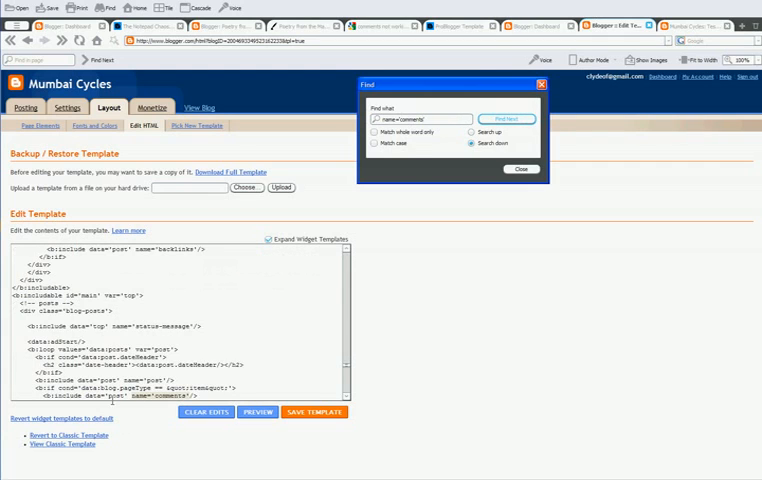
left_click(519, 169)
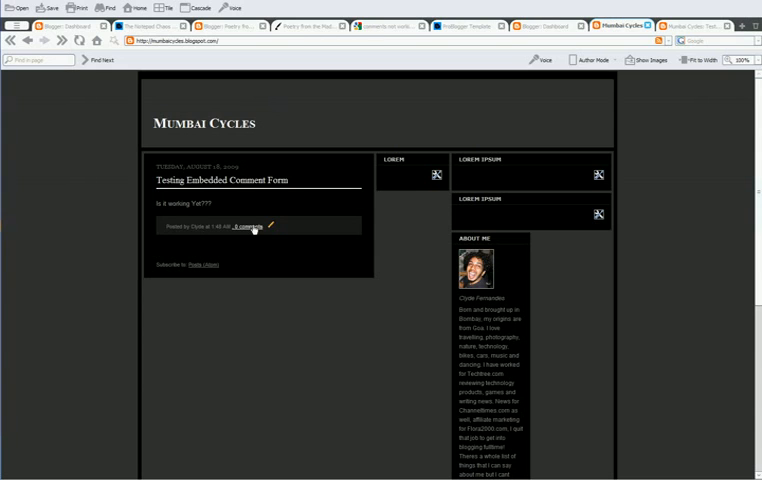
- Publish a test comment thanking BloggerBlogTemplates.com through the test post's embedded form
left_click(235, 226)
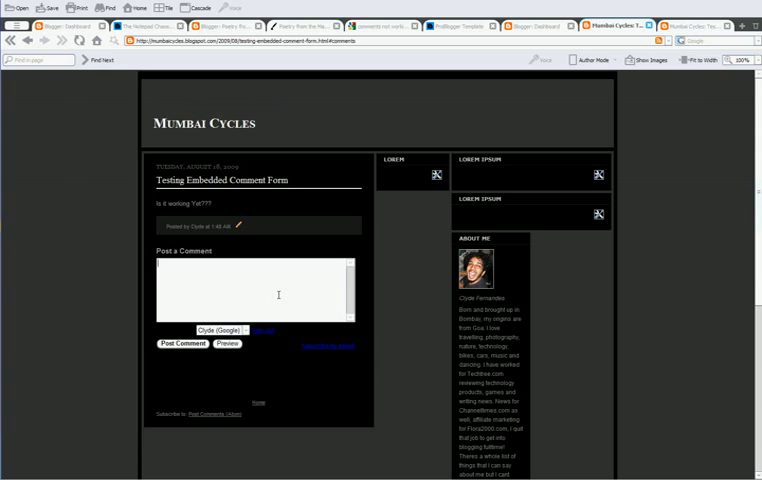
type("Hello yes the form is working")
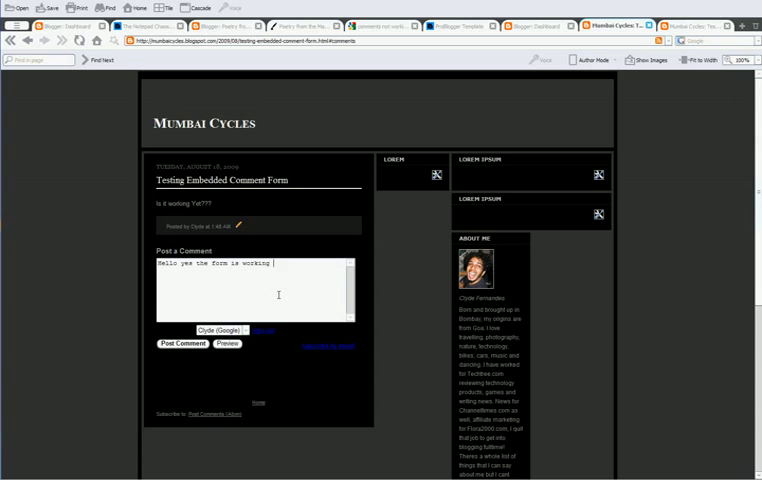
type("now, thanks to")
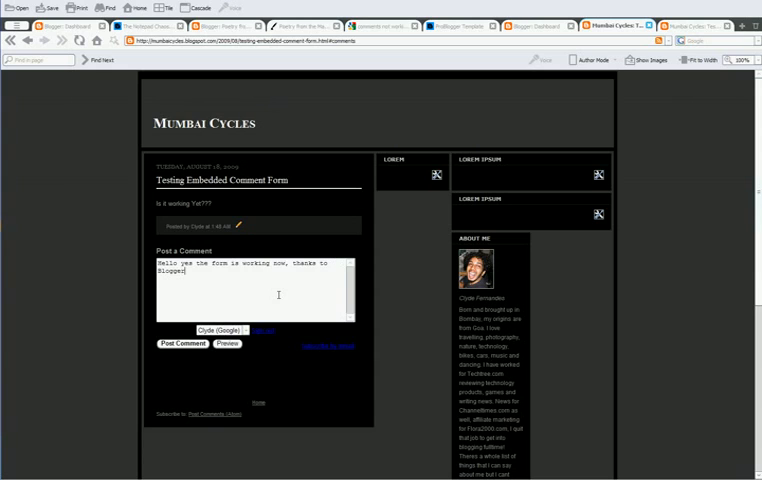
type("BlogTemplates.com")
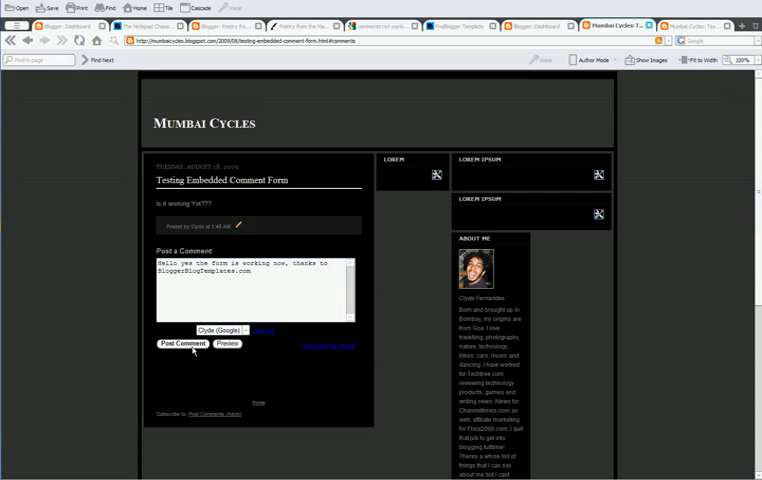
left_click(183, 344)
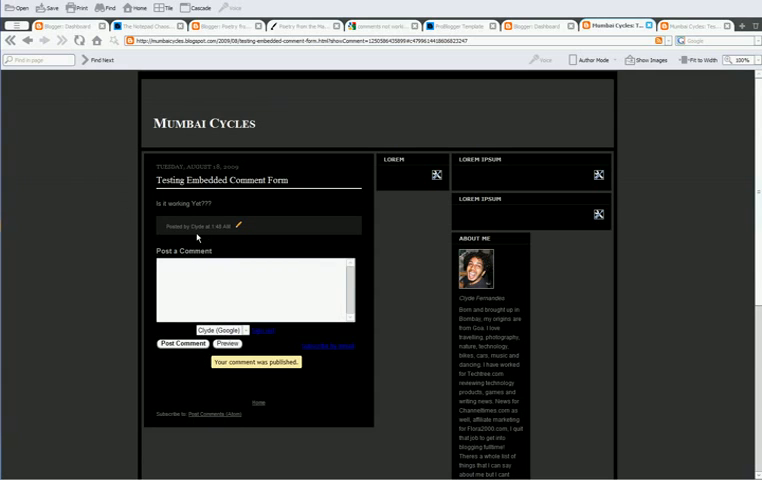
mouse_move(143, 195)
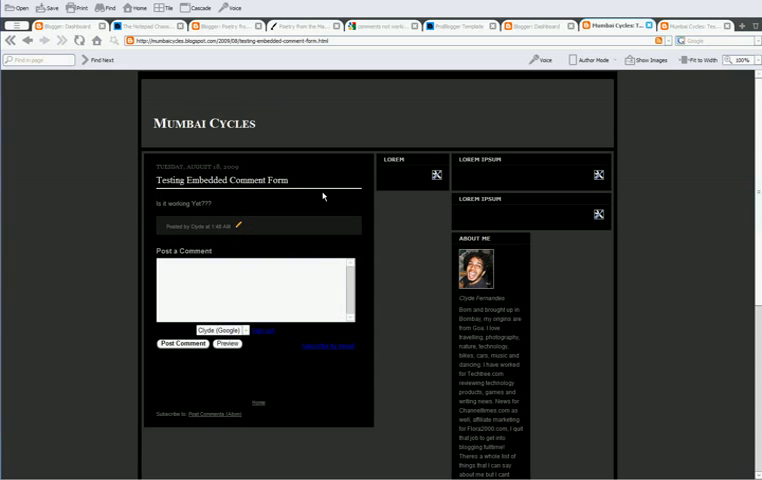
mouse_move(204, 152)
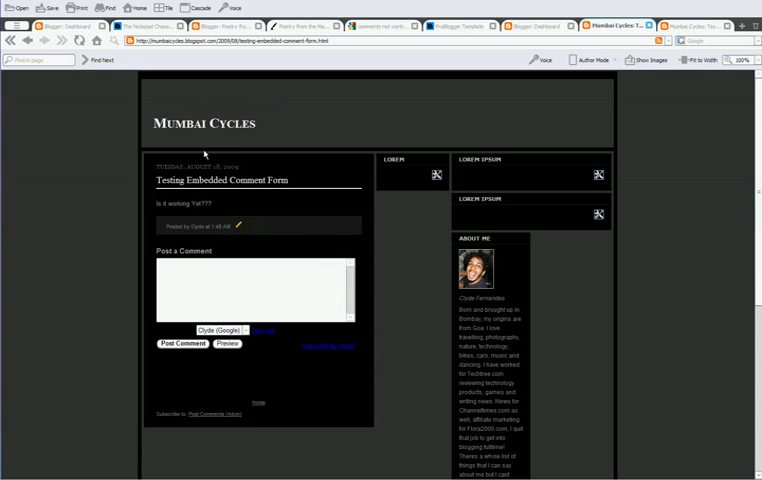